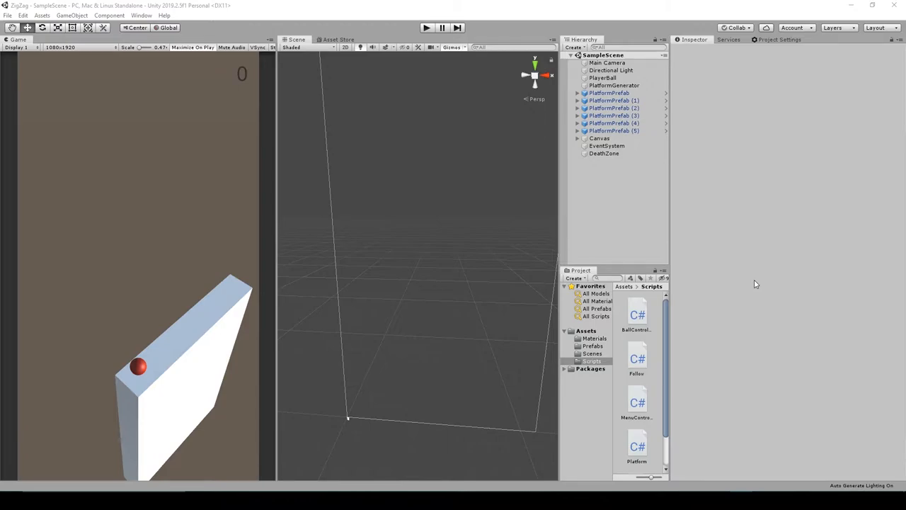
{"action": "mouse_move", "coordinate": [718, 296]}
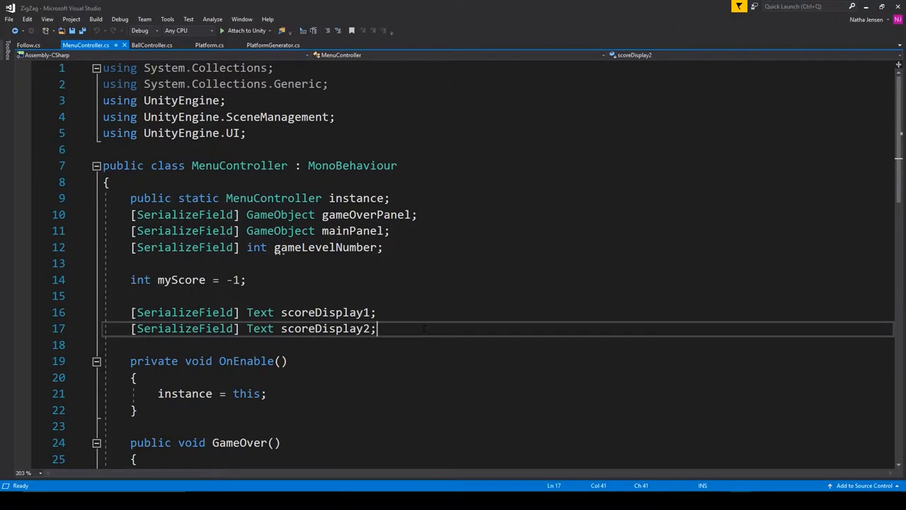
Step: Declare [SerializeField] float speedInterval; on a new line after scoreDisplay2
{"action": "key", "text": "Enter"}
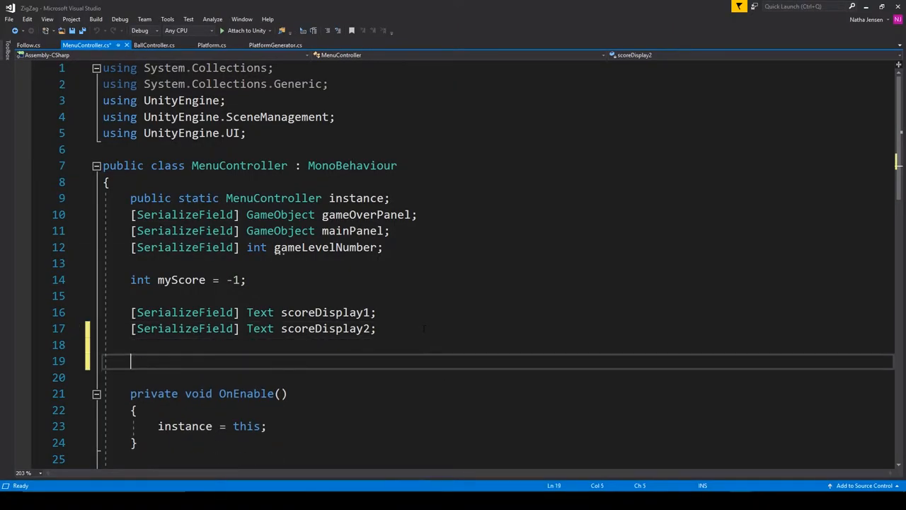
{"action": "type", "text": "[SerializeField]"}
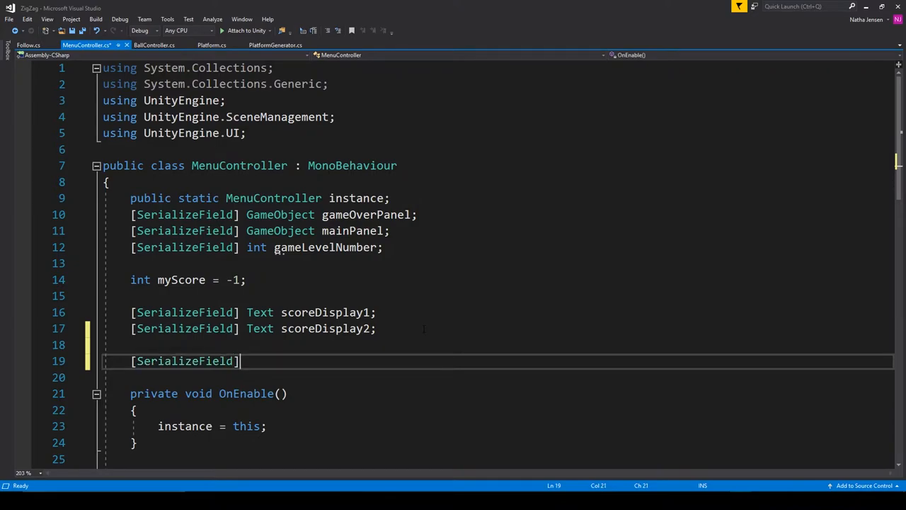
{"action": "type", "text": "float"}
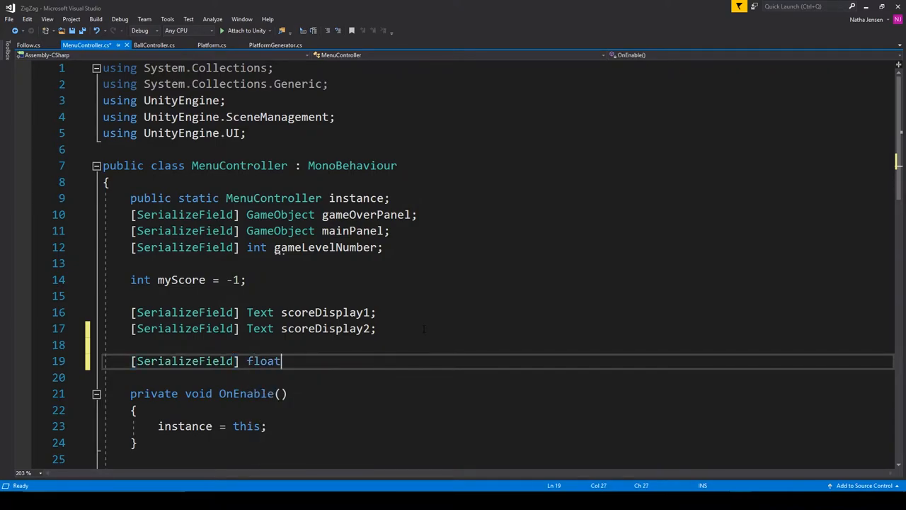
{"action": "type", "text": "speed"}
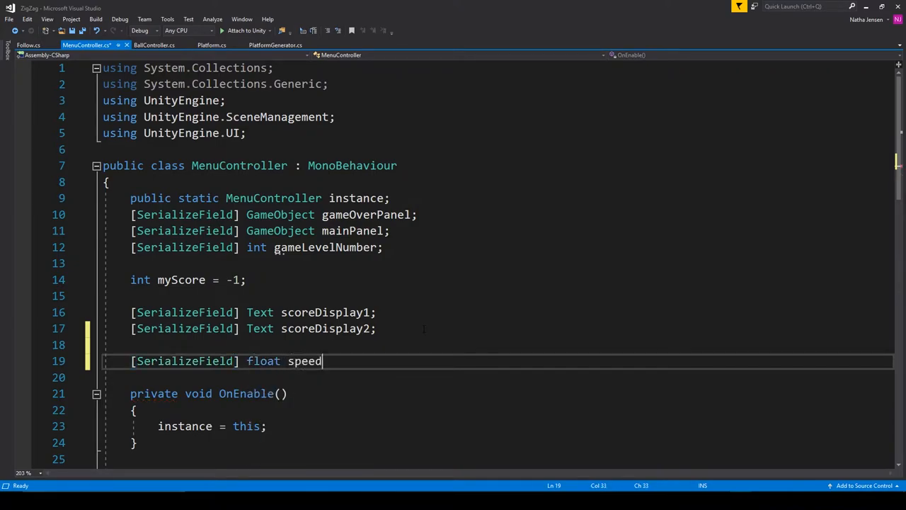
{"action": "type", "text": "Interval"}
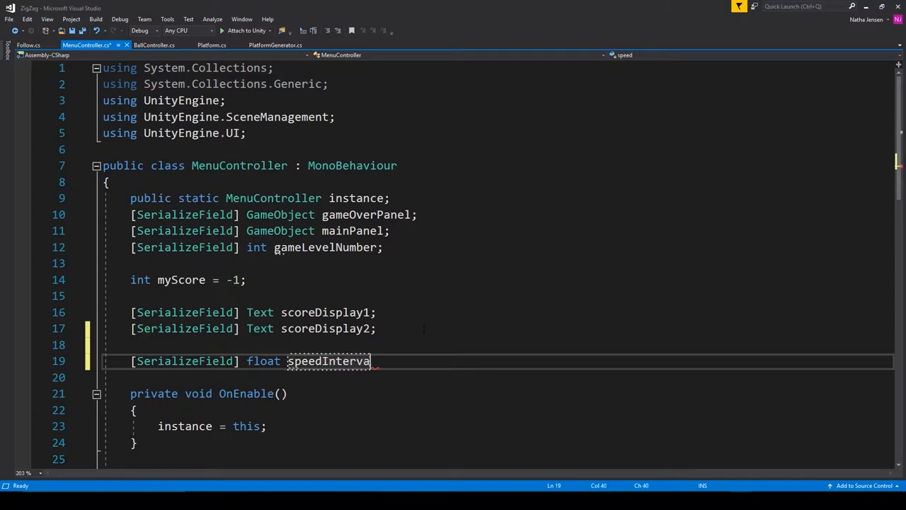
{"action": "type", "text": "l;"}
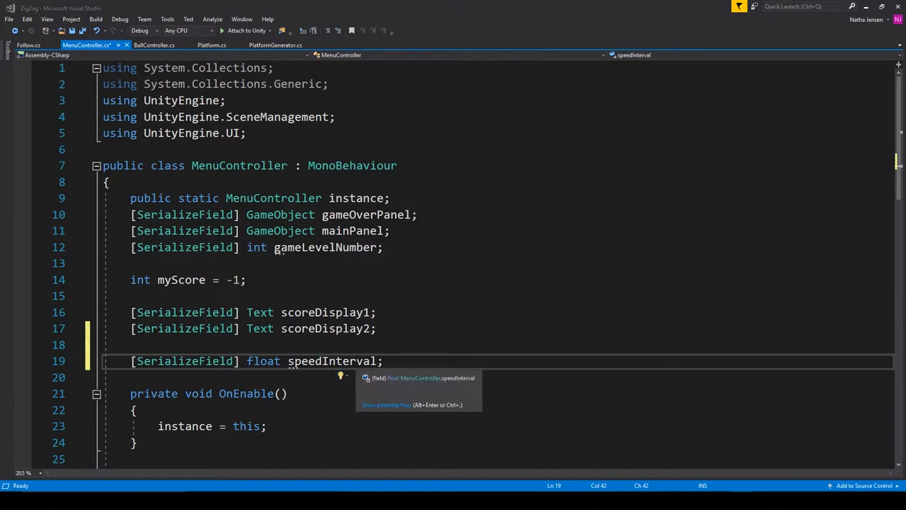
Step: Write void SpeedUp() { BallController.instance.currentSpeed += speedInterval; } below AddScore
{"action": "scroll", "scroll_direction": "down", "scroll_amount": 3}
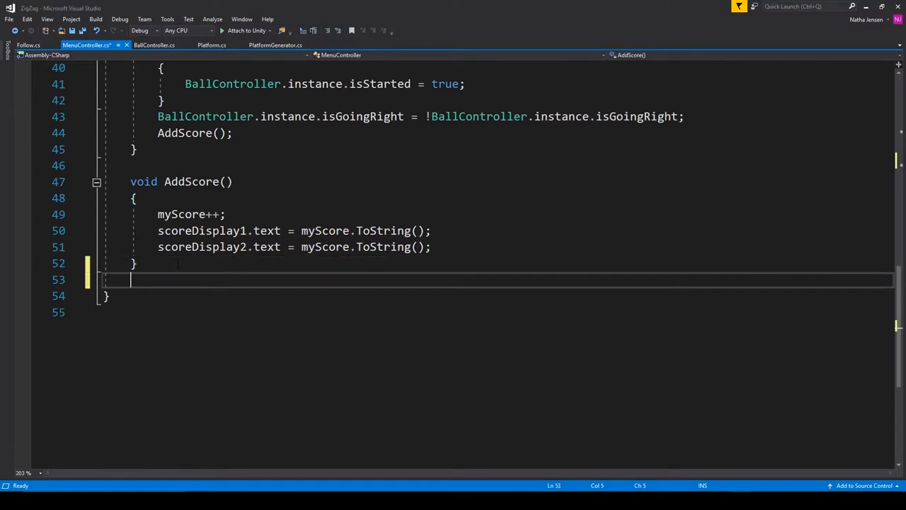
{"action": "type", "text": "void"}
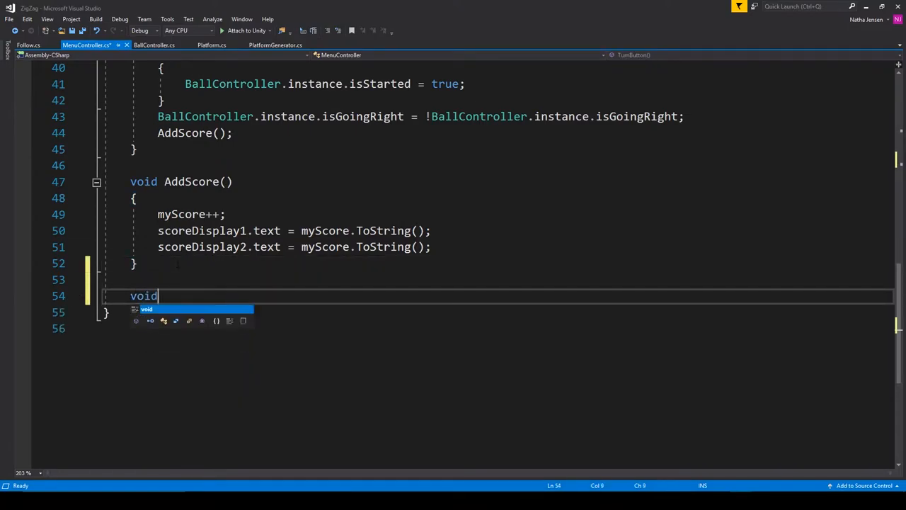
{"action": "type", "text": "SpeedUp("}
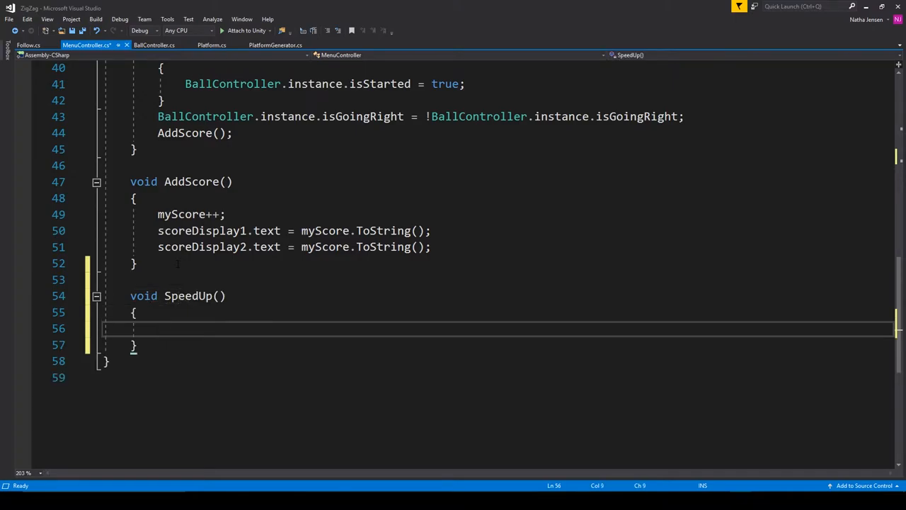
{"action": "type", "text": "Bal"}
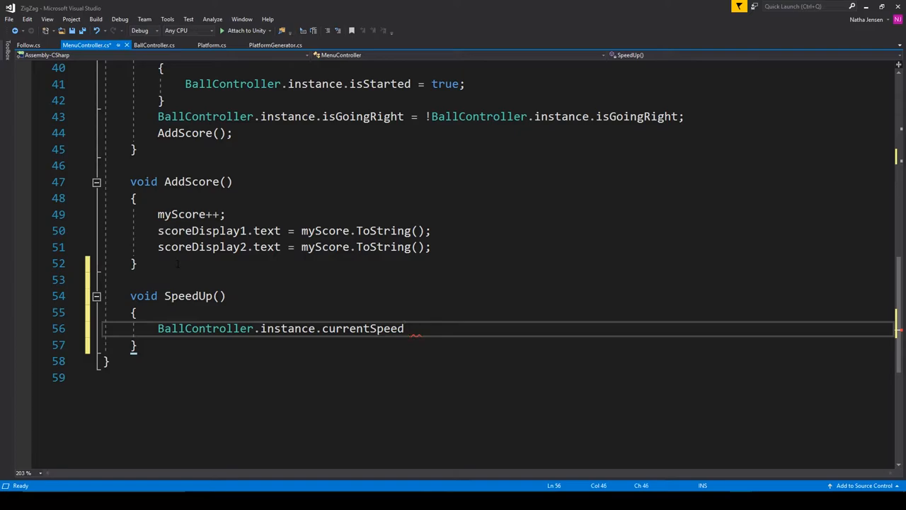
{"action": "type", "text": "+="}
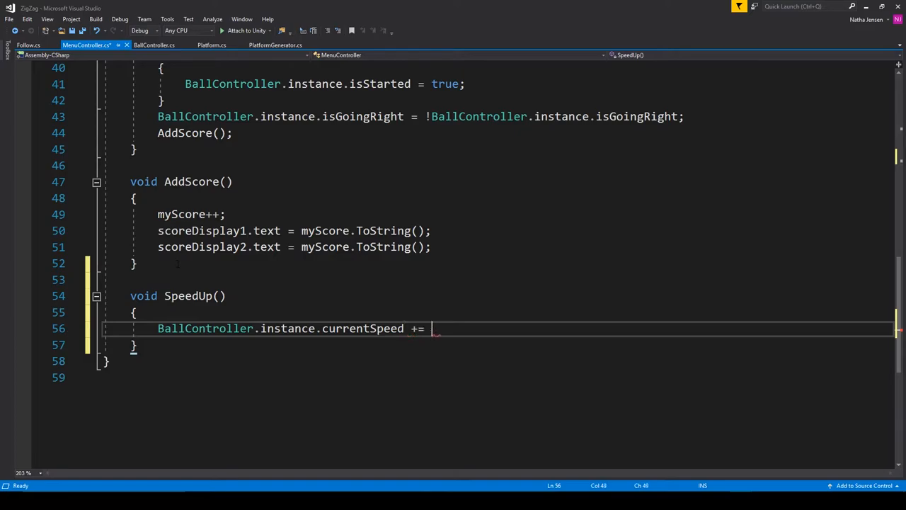
{"action": "type", "text": "speedInterval;"}
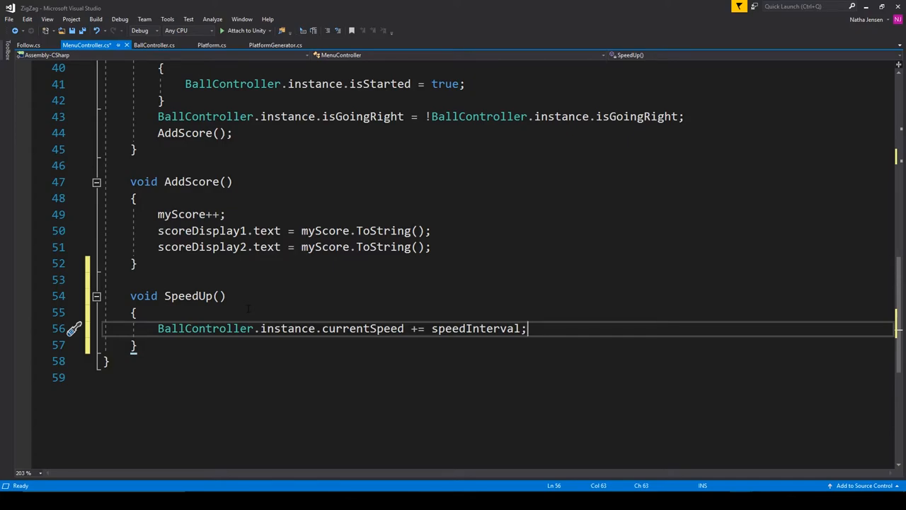
Step: Add a SpeedUp(); call in AddScore right after the scoreDisplay2 line
{"action": "left_click", "coordinate": [319, 246]}
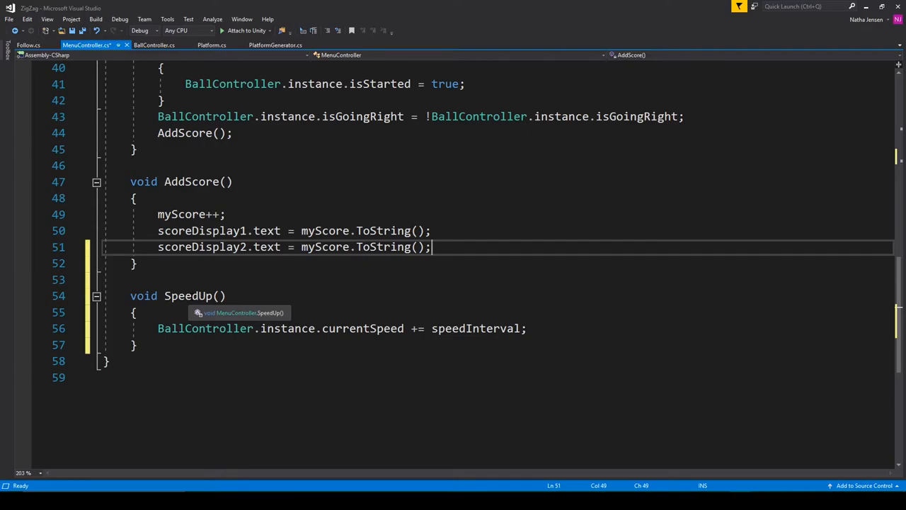
{"action": "mouse_move", "coordinate": [453, 389]}
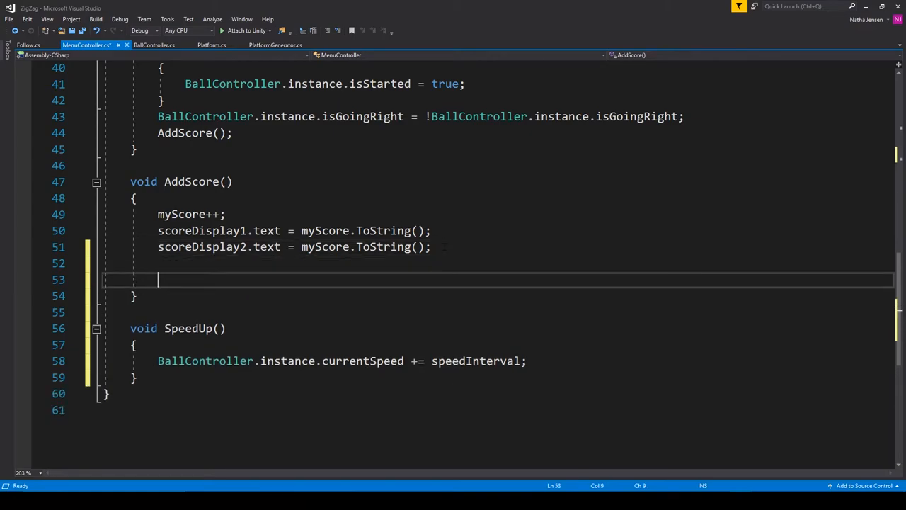
{"action": "type", "text": "SpeedUp();"}
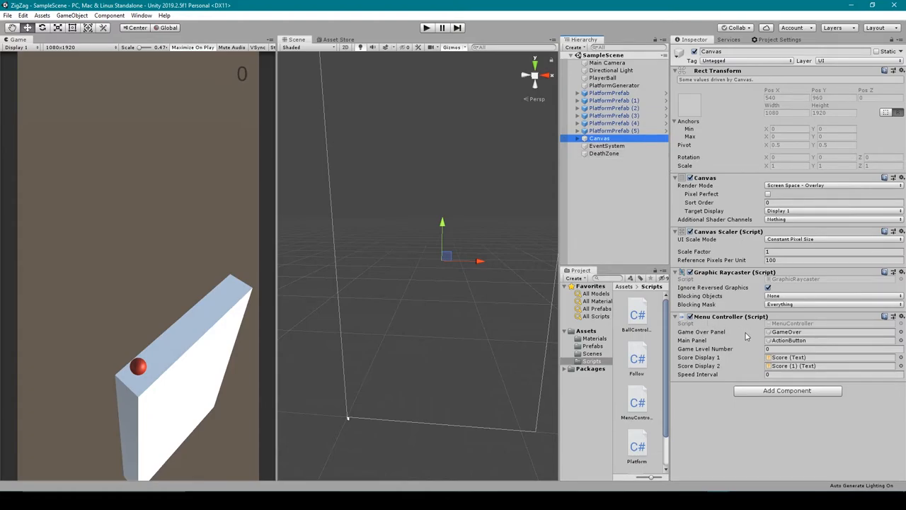
{"action": "mouse_move", "coordinate": [733, 306]}
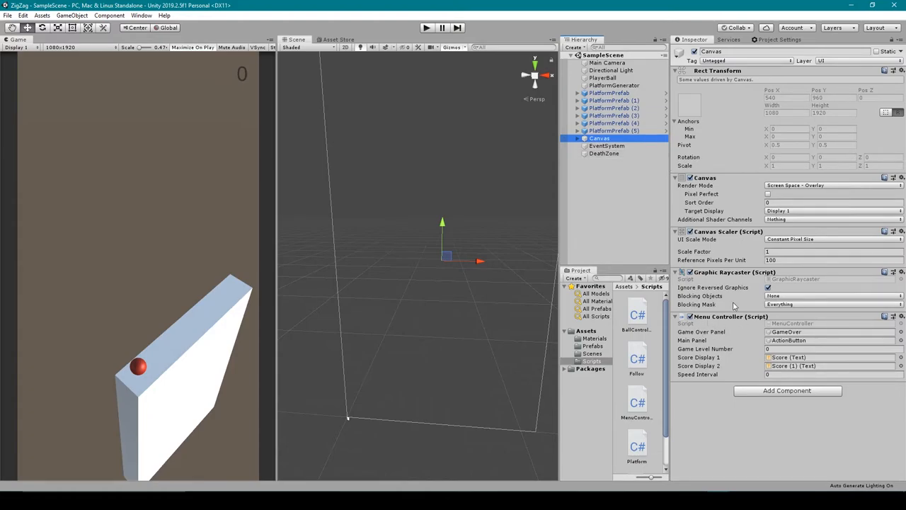
{"action": "mouse_move", "coordinate": [734, 325]}
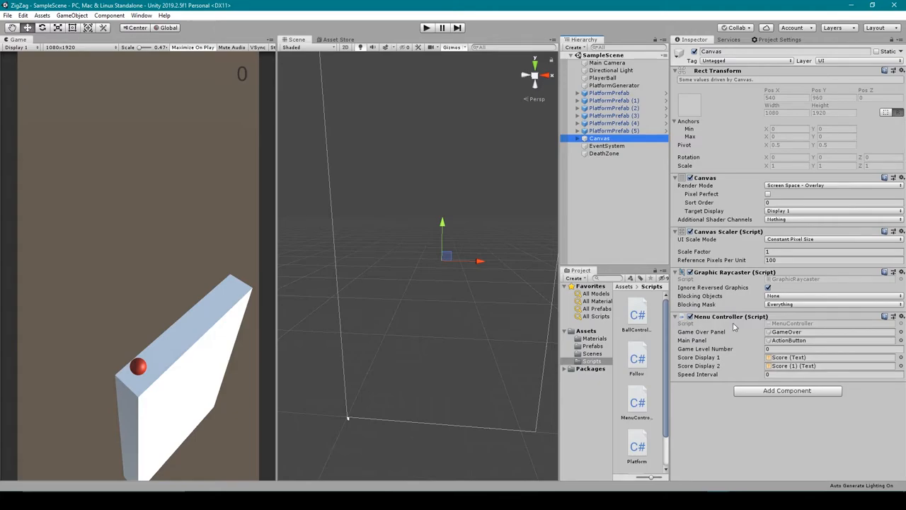
{"action": "mouse_move", "coordinate": [746, 380]}
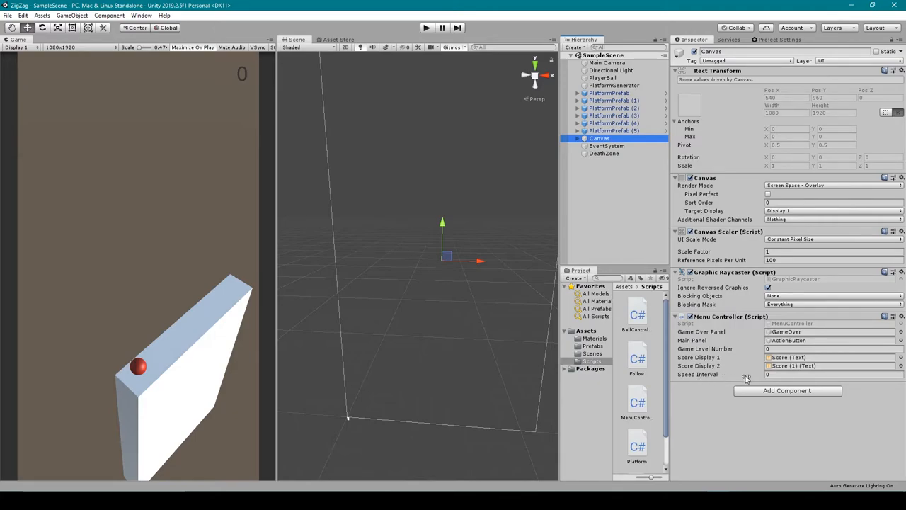
{"action": "mouse_move", "coordinate": [775, 385]}
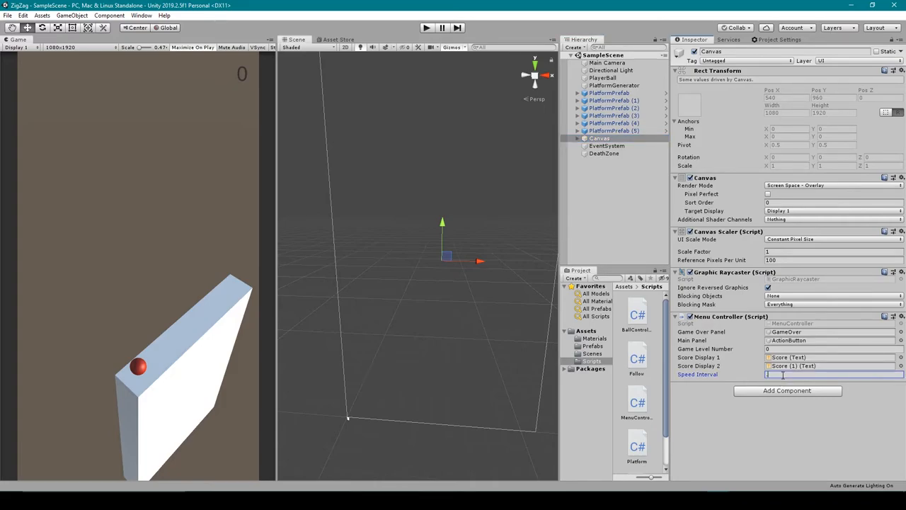
Step: Enter 1 in the Menu Controller's Speed Interval field on Canvas
{"action": "type", "text": "15"}
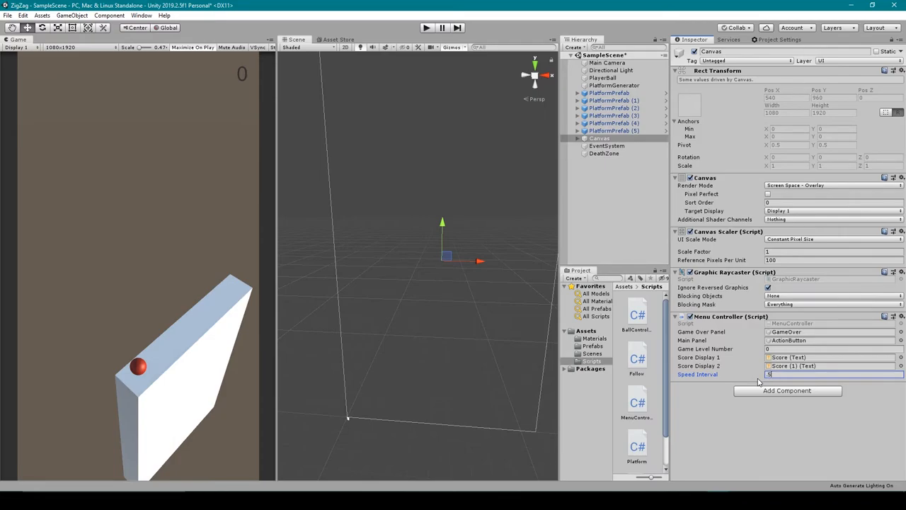
{"action": "mouse_move", "coordinate": [865, 449]}
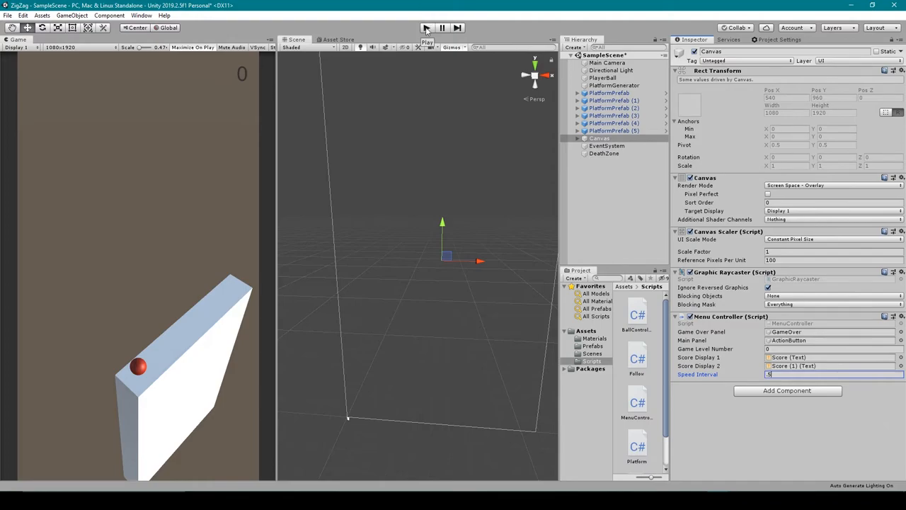
Step: Playtest to Game Over at 18 points, stop play, then change Speed Interval to 0.1
{"action": "left_click", "coordinate": [426, 28]}
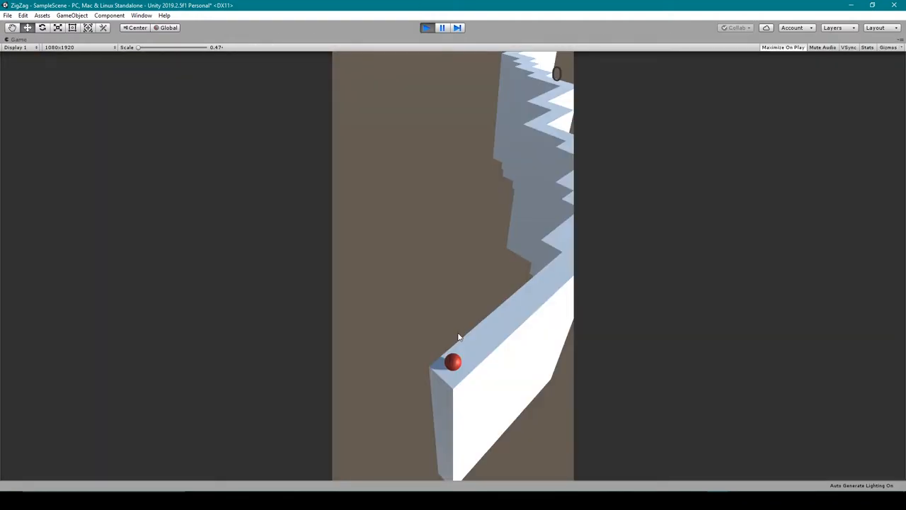
{"action": "mouse_move", "coordinate": [493, 332]}
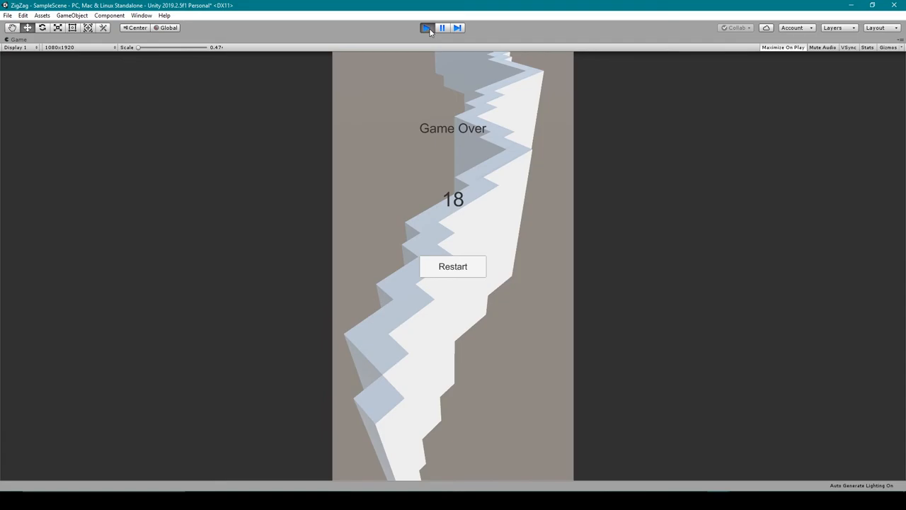
{"action": "left_click", "coordinate": [426, 28]}
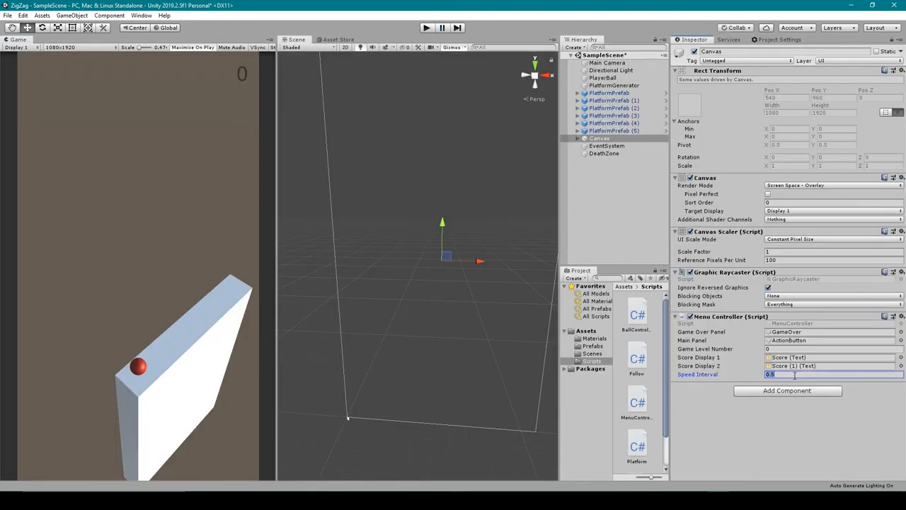
{"action": "type", "text": "0.1"}
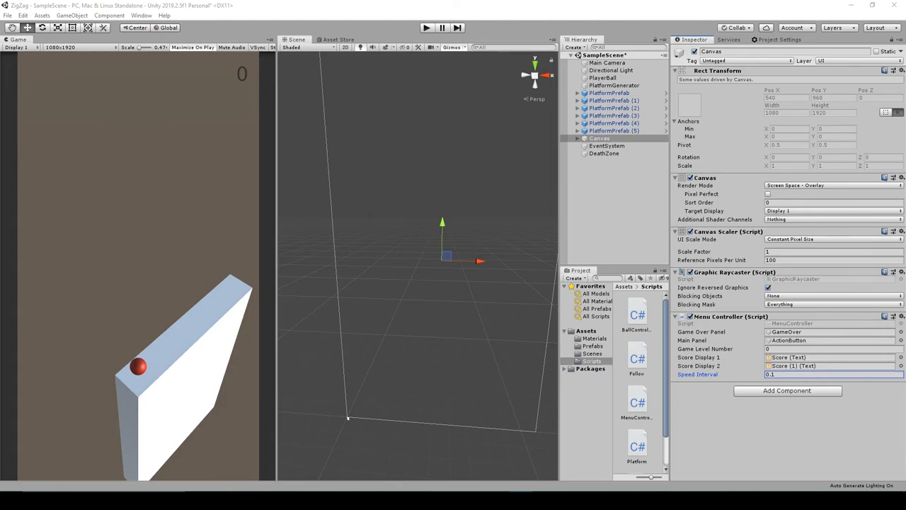